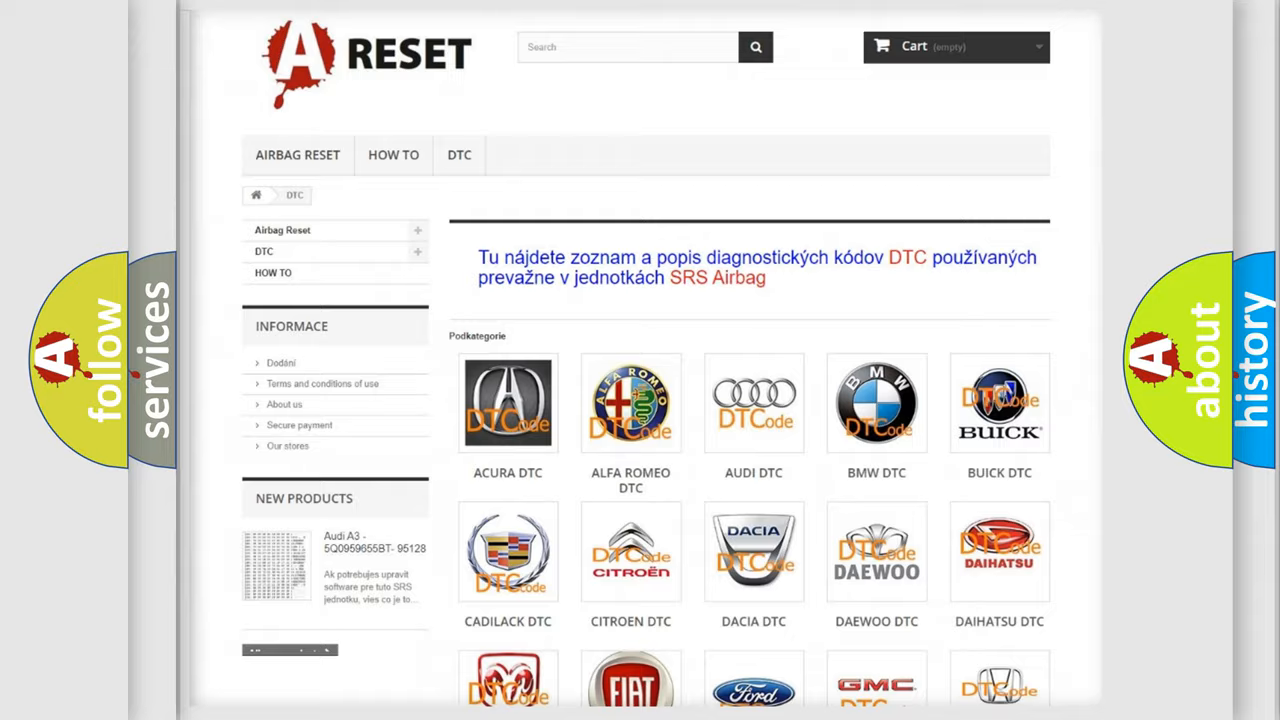
{"action": "scroll", "scroll_direction": "down", "scroll_amount": 3}
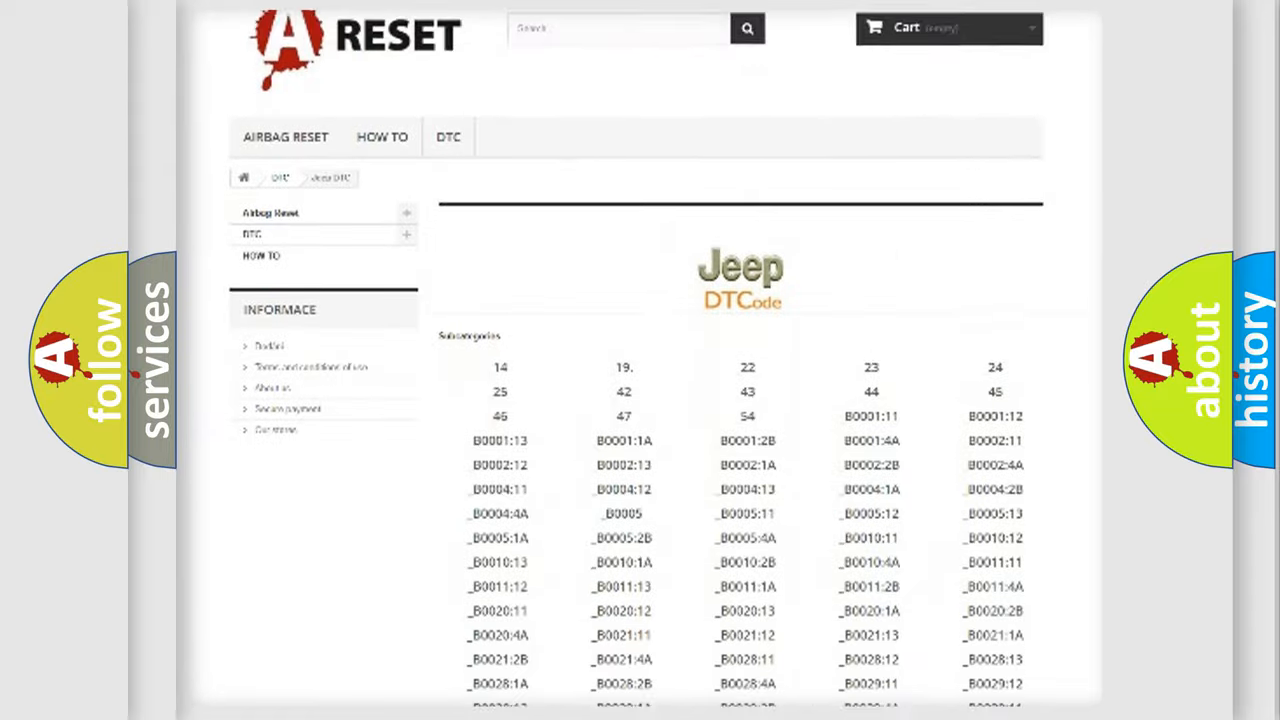
{"action": "scroll", "scroll_direction": "down", "scroll_amount": 3}
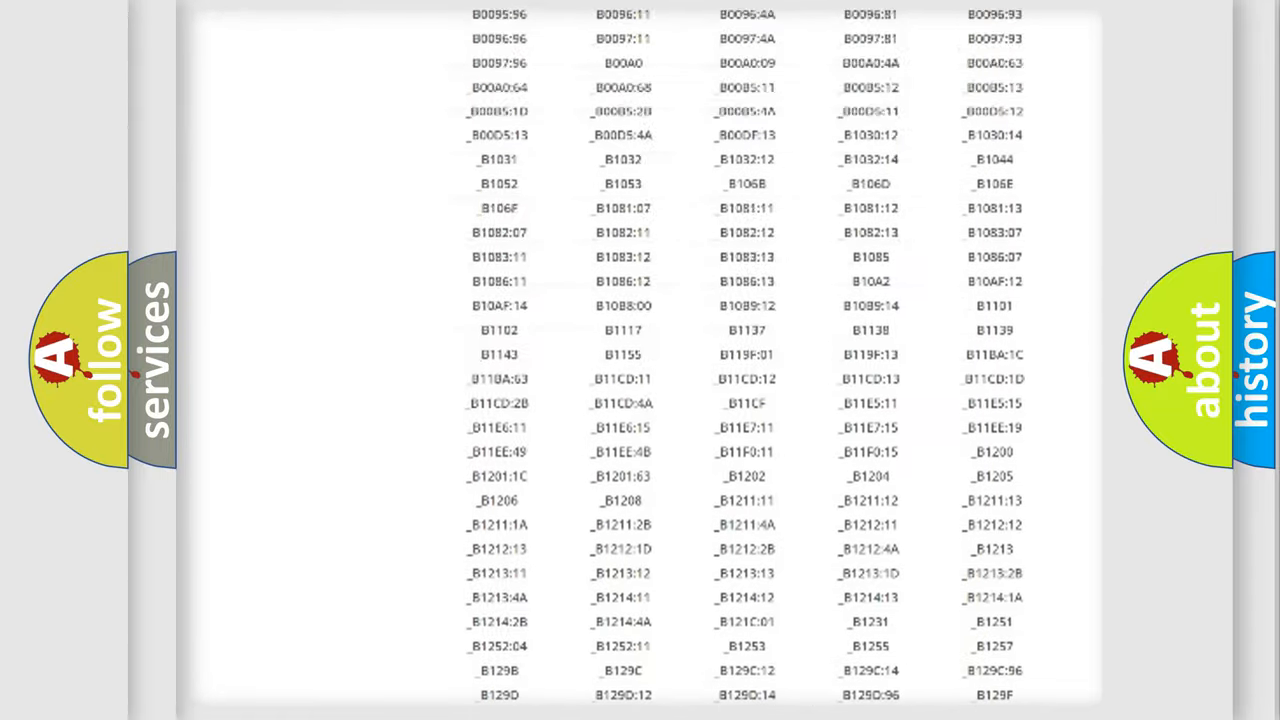
{"action": "scroll", "scroll_direction": "up", "scroll_amount": 3}
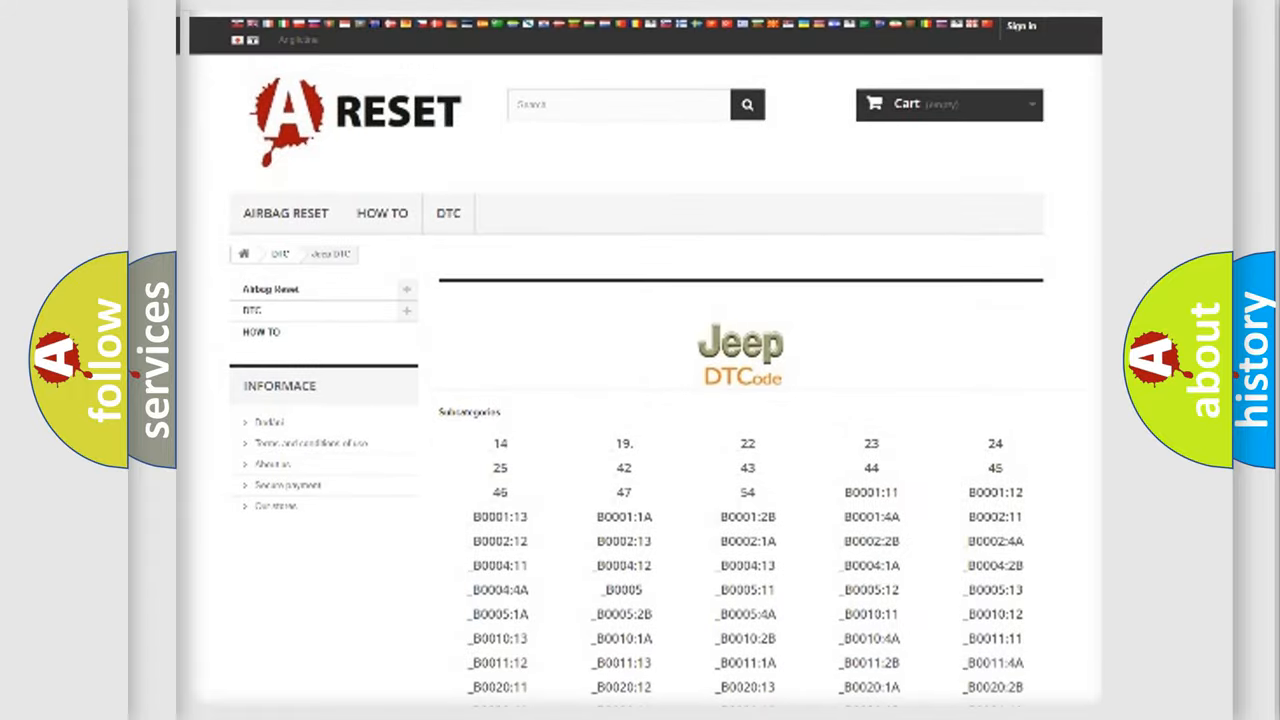